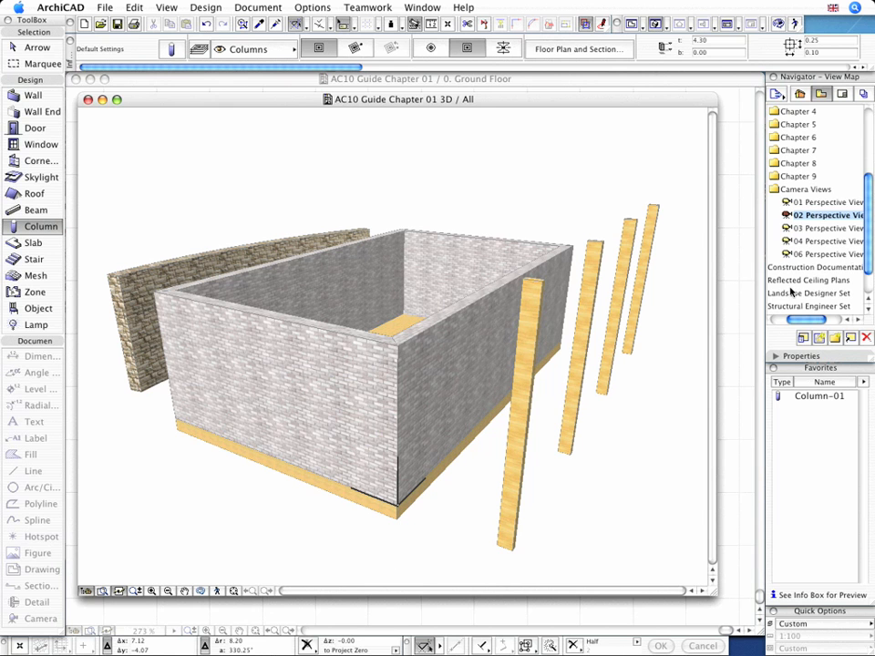
- Open the 1.6 Create External view to show the Ground Floor plan
{"action": "scroll", "scroll_direction": "down", "scroll_amount": 3}
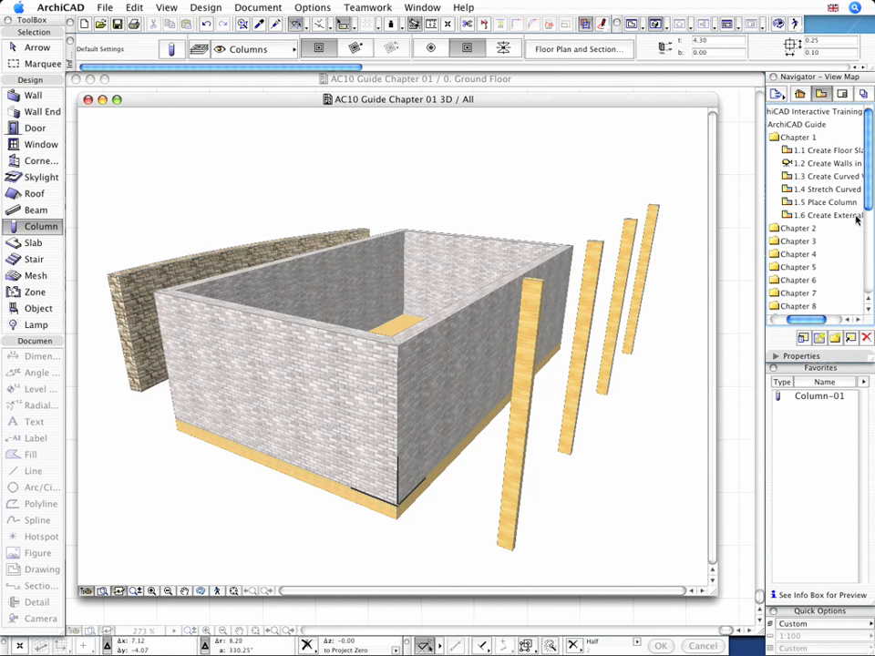
{"action": "left_click", "coordinate": [825, 215]}
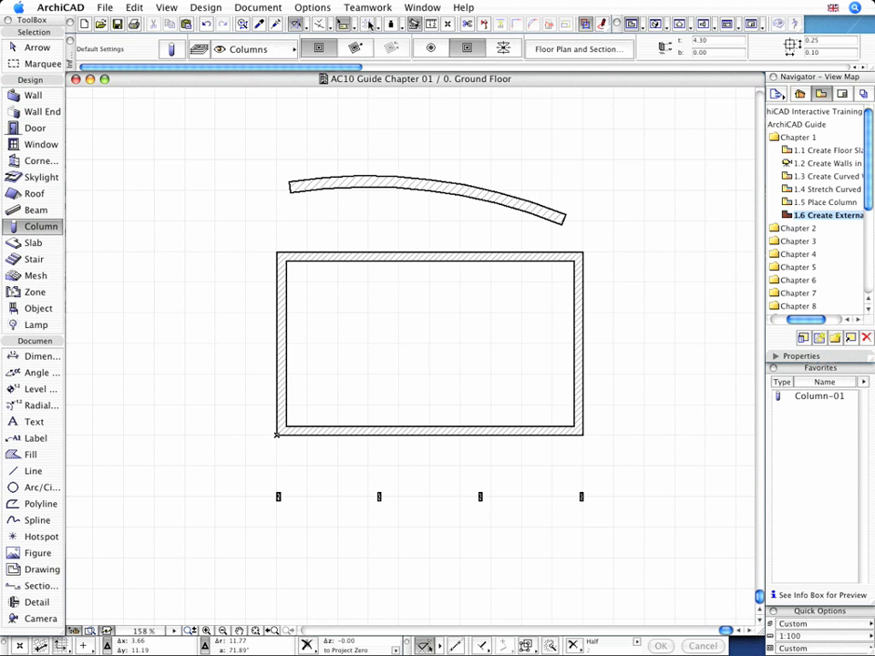
{"action": "mouse_move", "coordinate": [319, 48]}
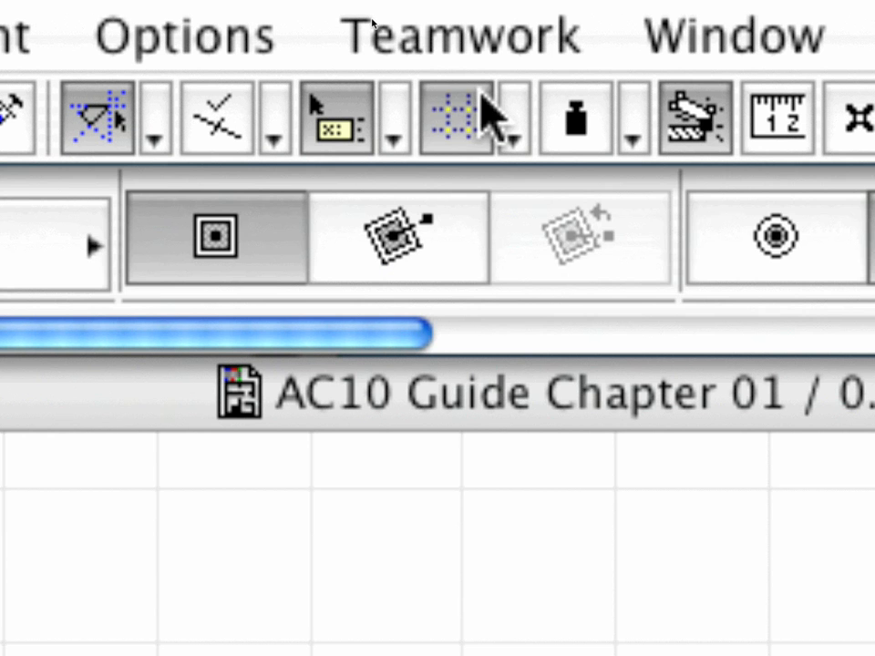
{"action": "mouse_move", "coordinate": [468, 112]}
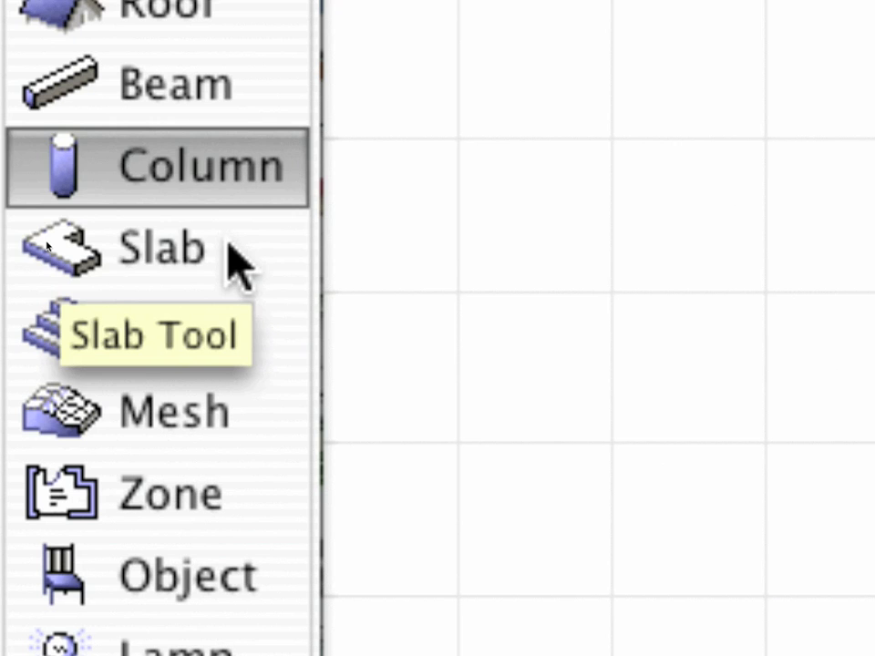
- Activate the Slab tool and pick the Slab-05 favorite
{"action": "left_click", "coordinate": [159, 248]}
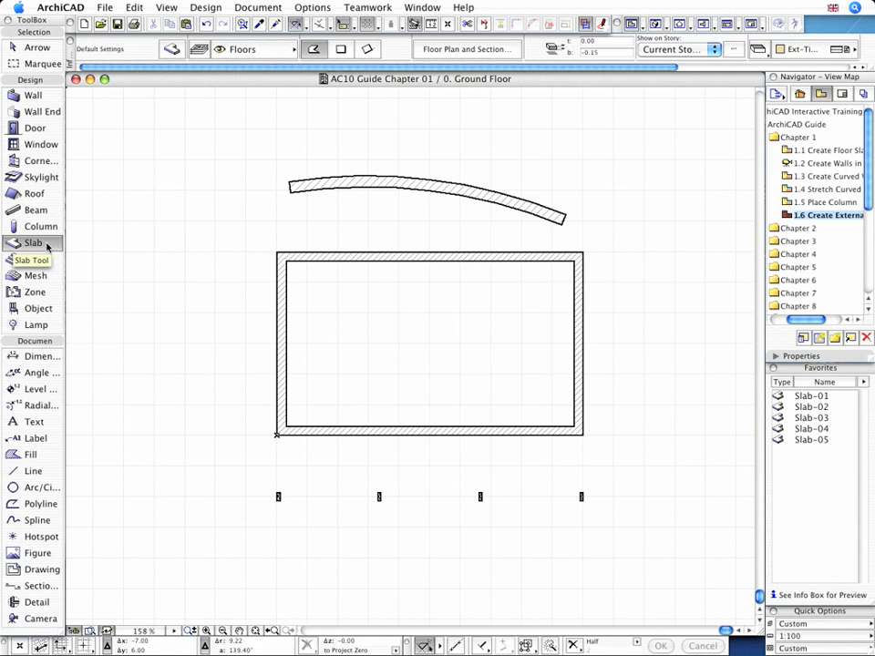
{"action": "left_click", "coordinate": [811, 439]}
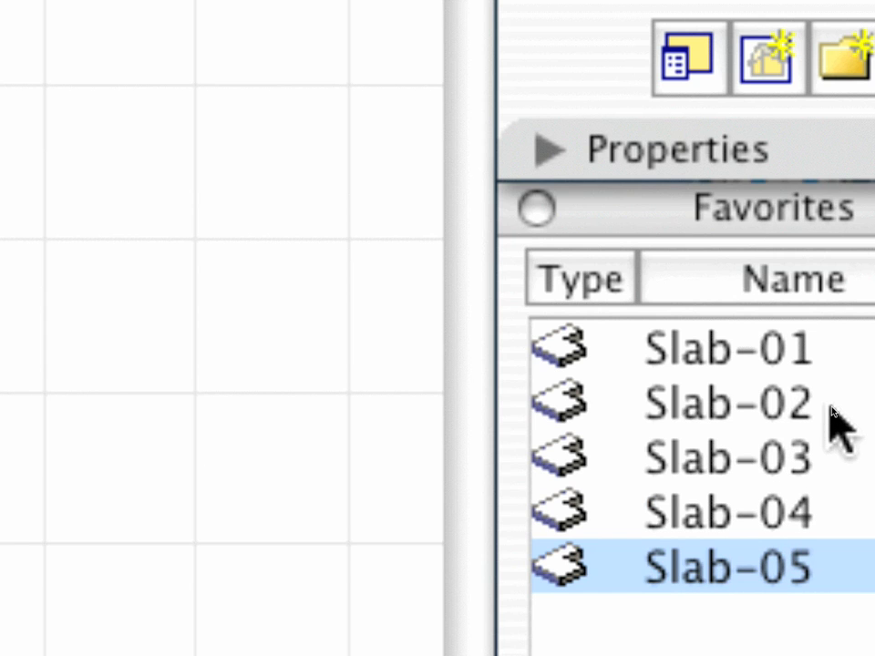
{"action": "left_click", "coordinate": [725, 405]}
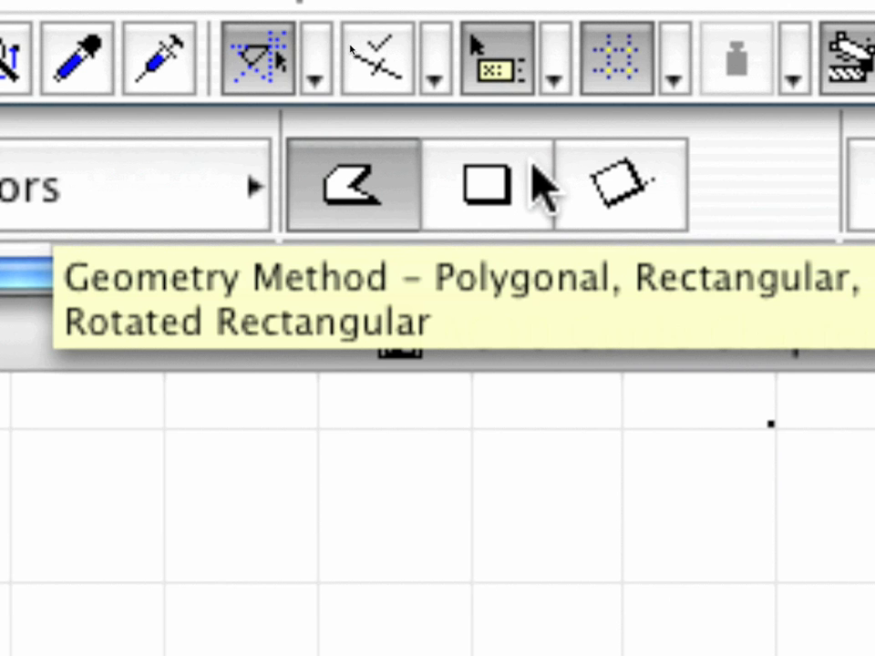
- Draw a rectangular 0.15-thick slab enclosing the walls, curved wall and columns
{"action": "left_click", "coordinate": [487, 187]}
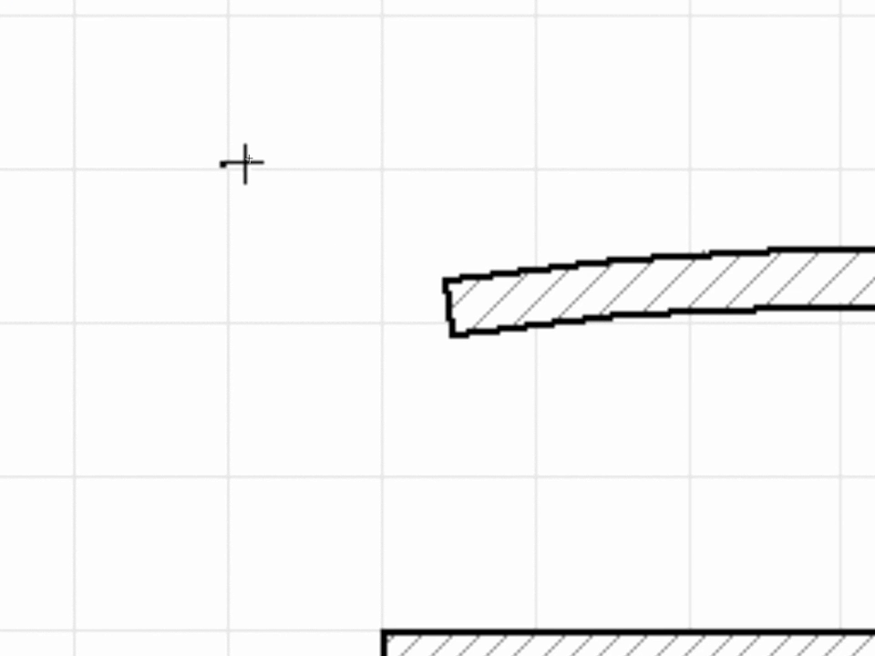
{"action": "left_click_drag", "start_coordinate": [228, 166], "coordinate": [228, 324]}
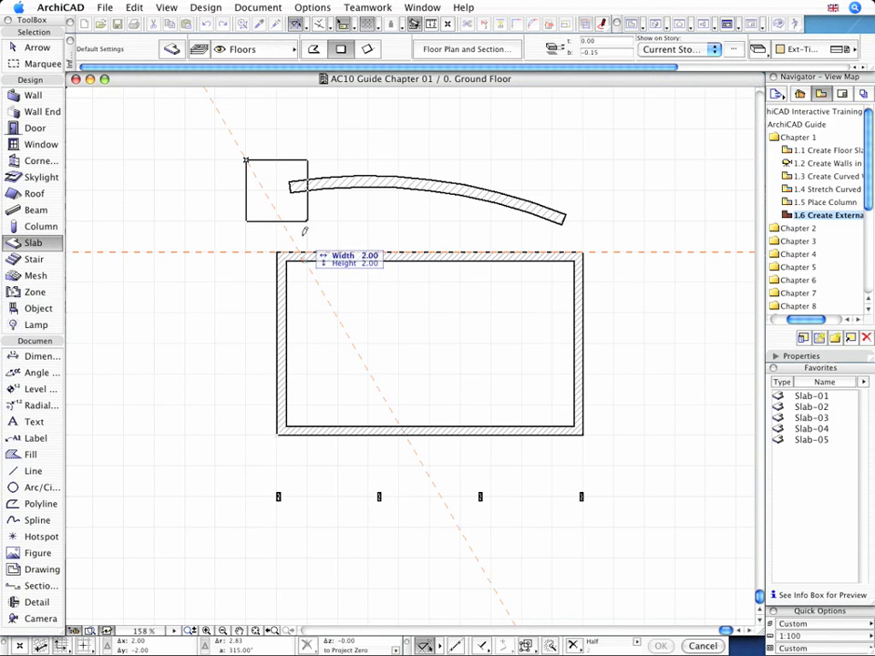
{"action": "left_click_drag", "start_coordinate": [305, 231], "coordinate": [542, 447]}
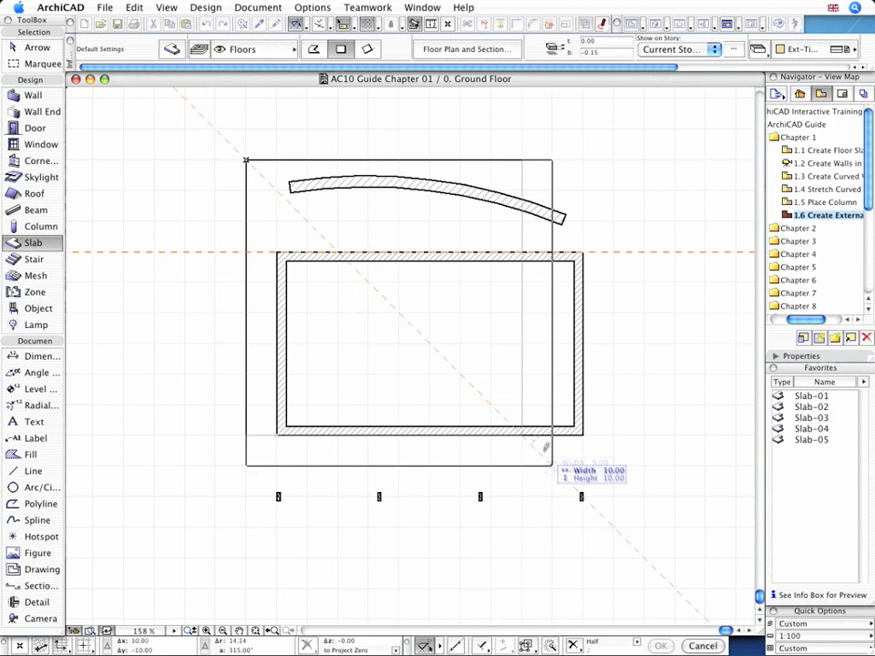
{"action": "left_click_drag", "start_coordinate": [547, 446], "coordinate": [611, 520]}
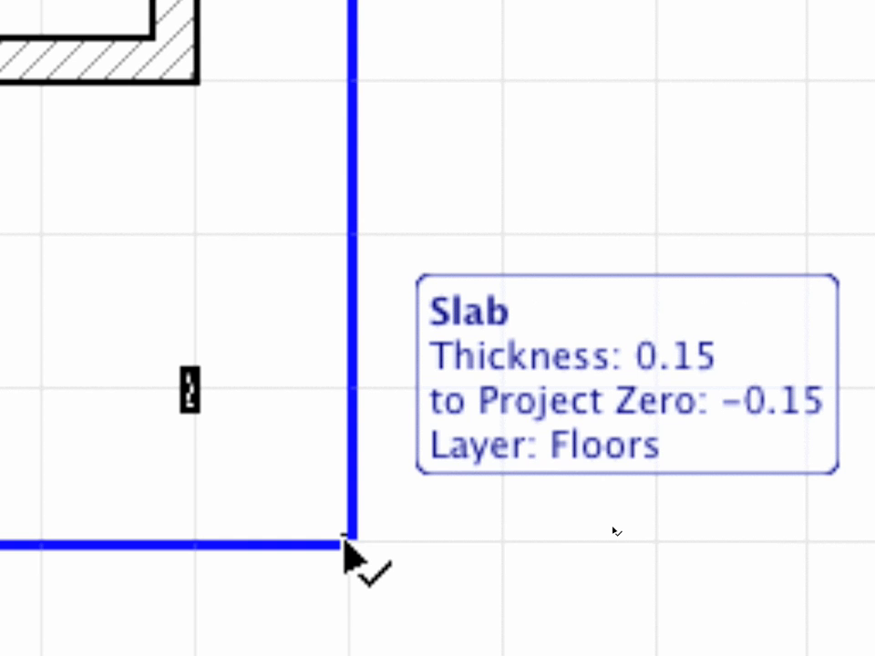
- Place the slab around the building and cut a hole at the wall footprint
{"action": "left_click", "coordinate": [349, 551]}
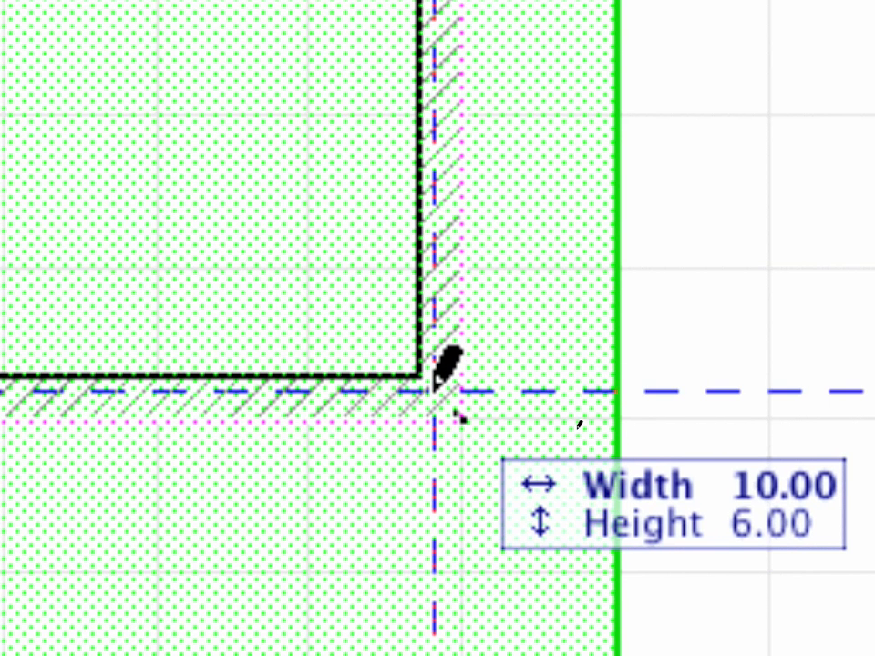
{"action": "left_click", "coordinate": [453, 374]}
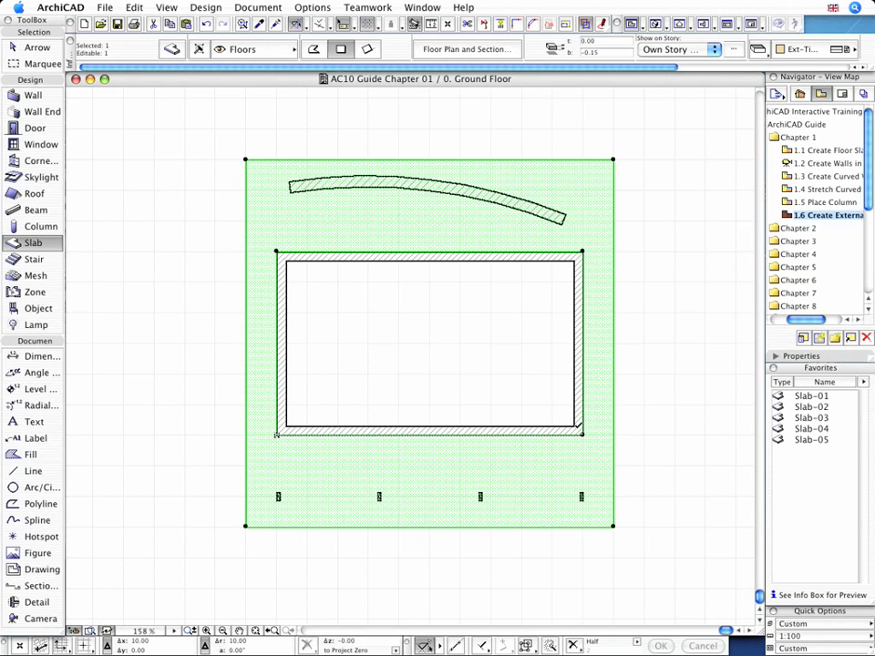
- Deselect the slab and open 02 Perspective View from Camera Views
{"action": "left_click", "coordinate": [681, 319]}
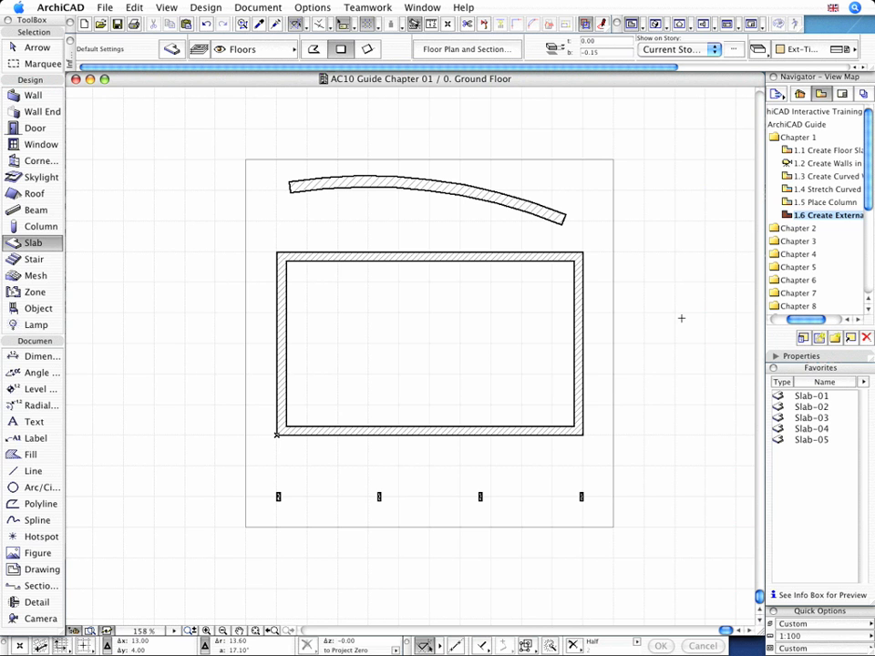
{"action": "scroll", "scroll_direction": "down", "scroll_amount": 3}
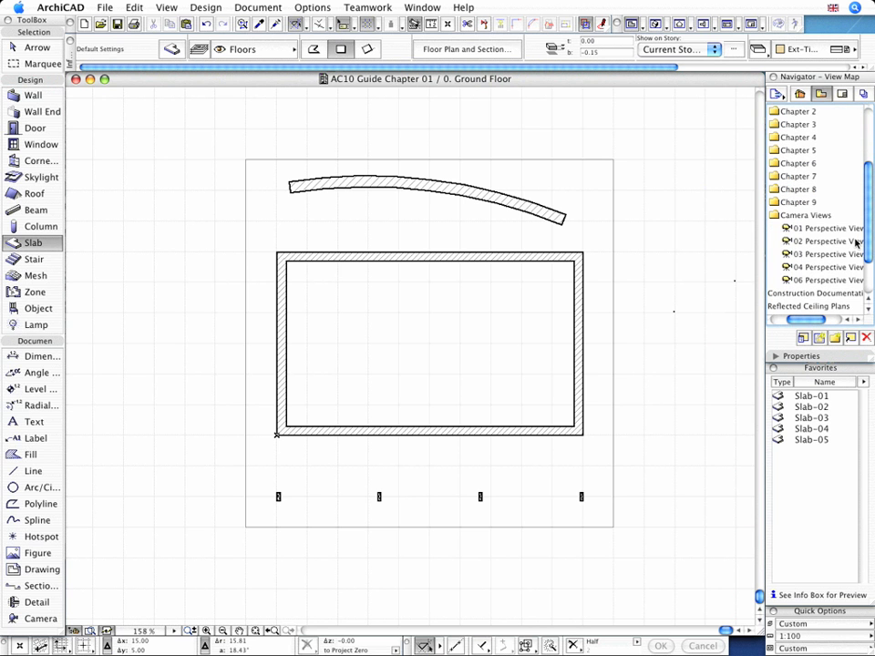
{"action": "left_click", "coordinate": [820, 241]}
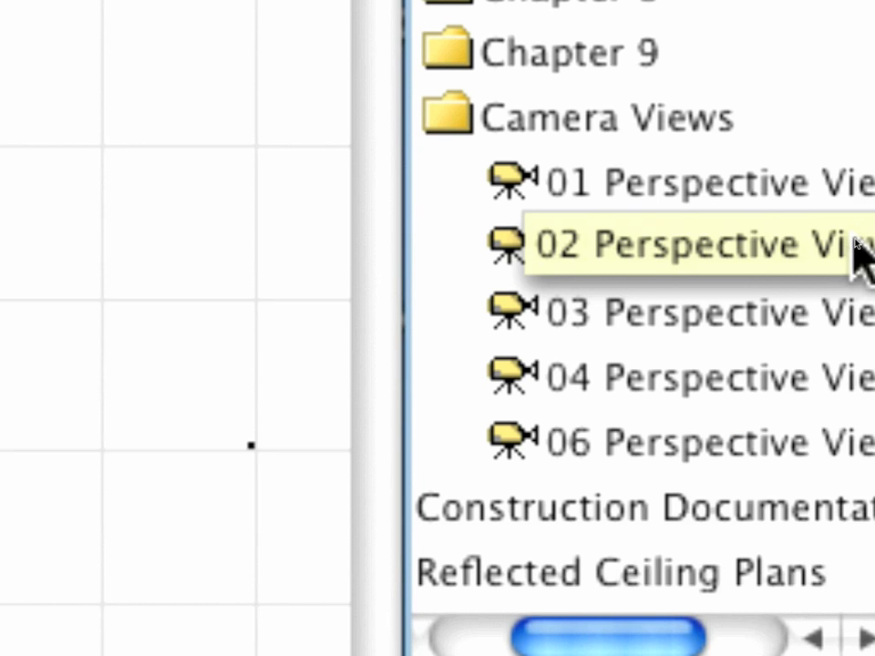